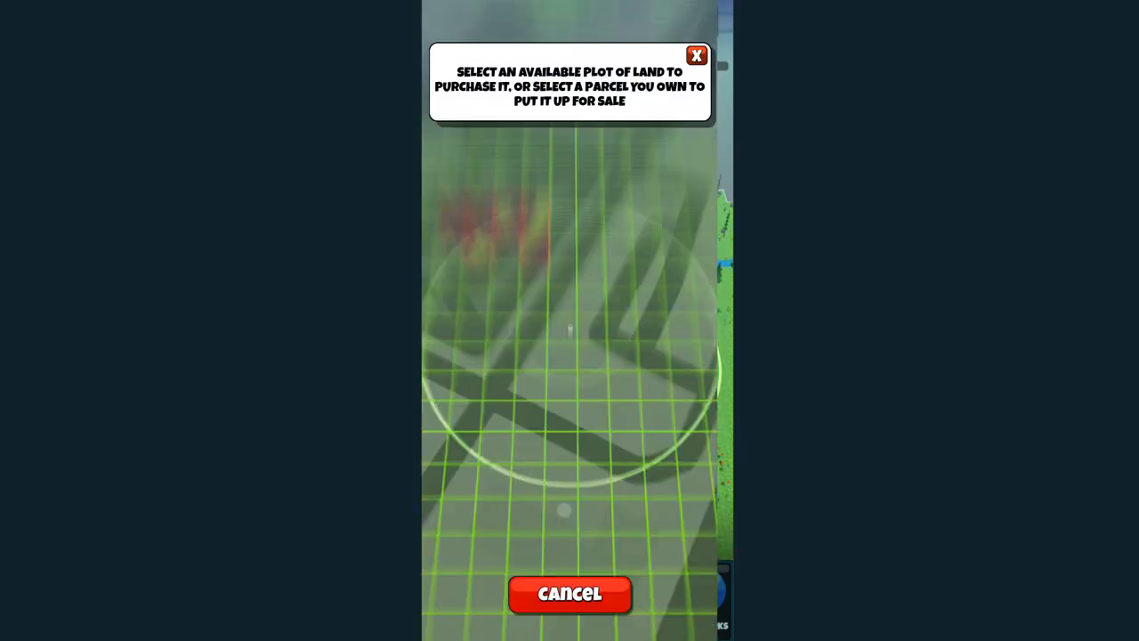
- Buy an available plot adjacent to owned land for 100 Atlas Bucks, dropping the balance to 13317
click(697, 55)
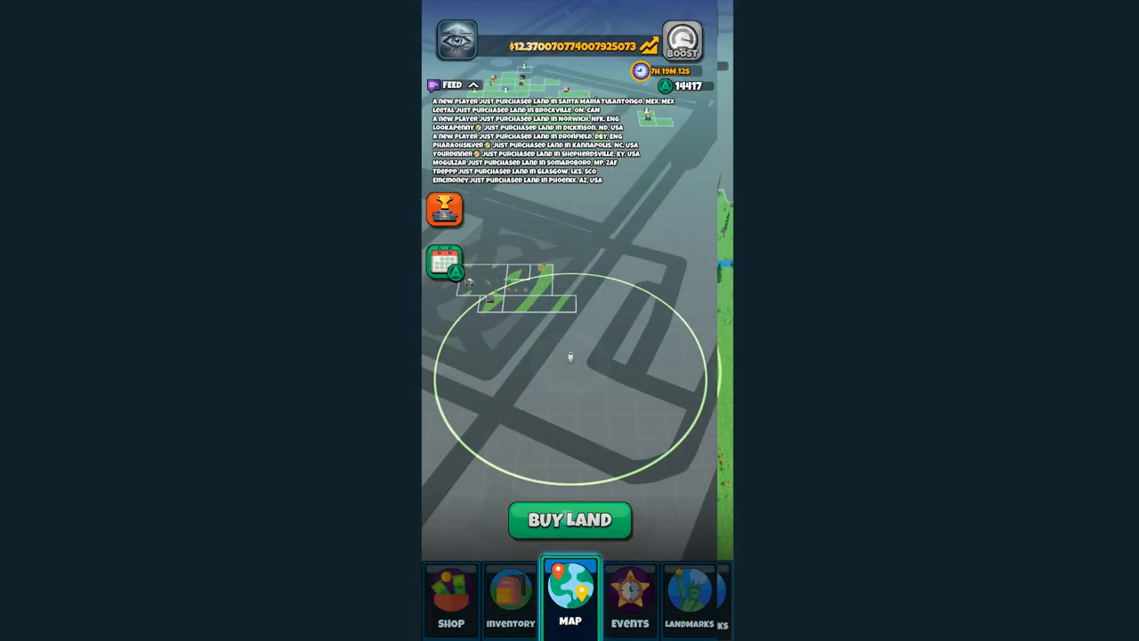
click(570, 519)
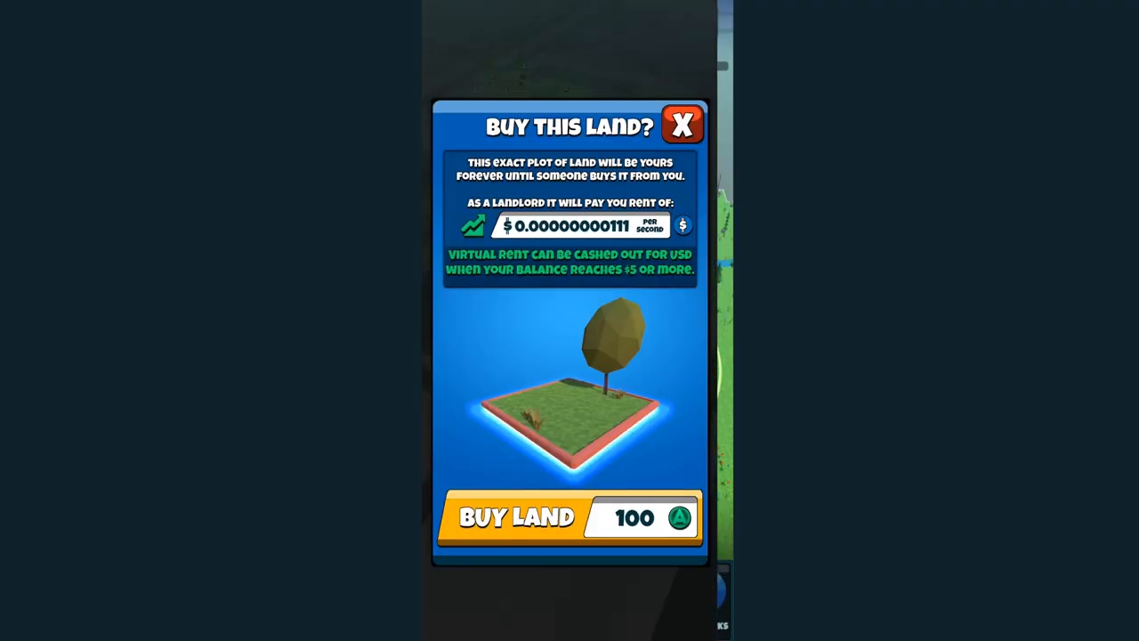
click(681, 124)
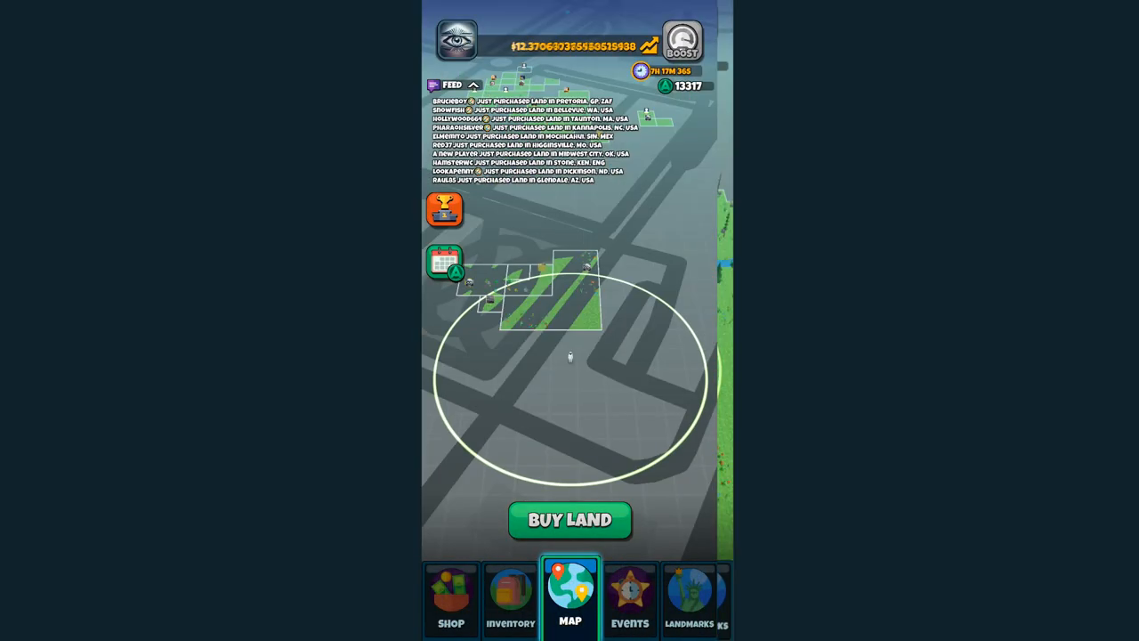
- Buy another plot and continue past its rarity reveal
click(569, 520)
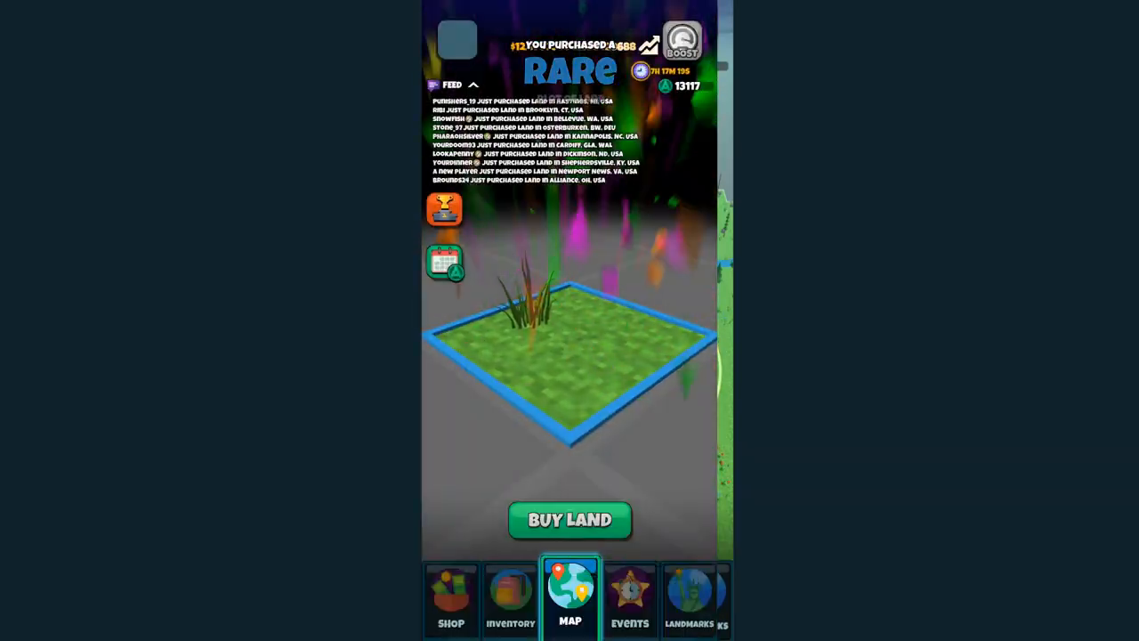
click(569, 519)
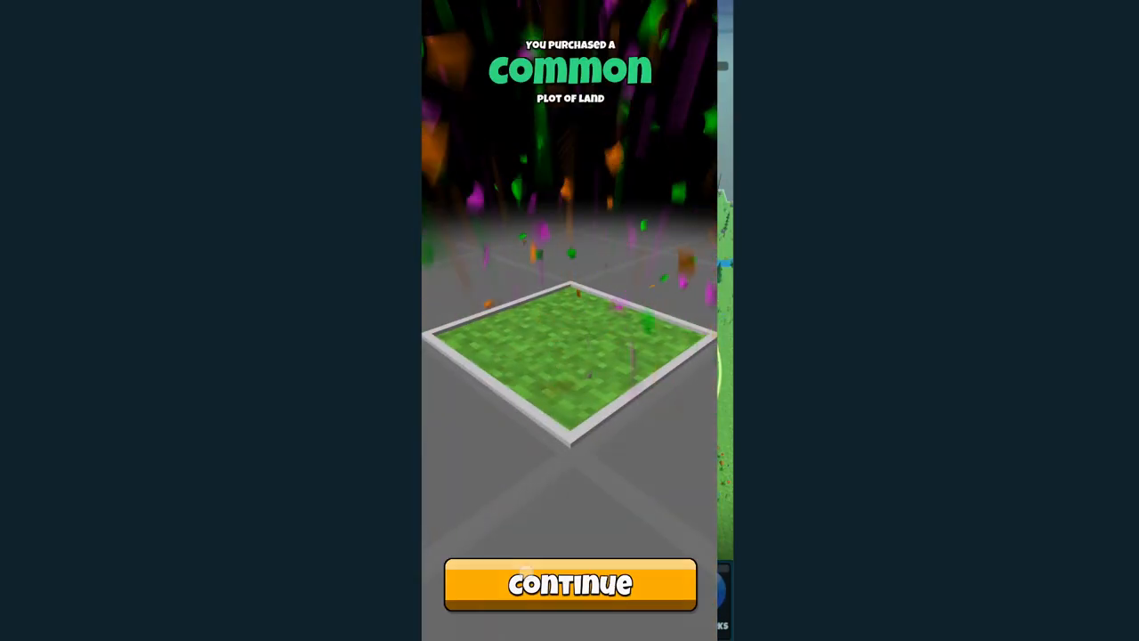
click(569, 583)
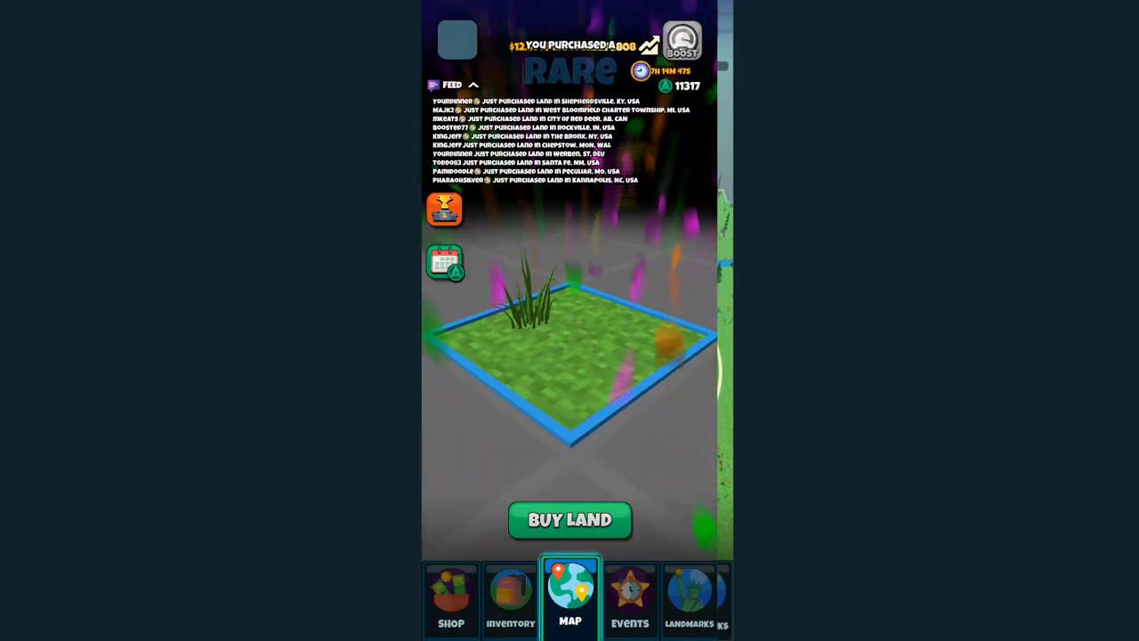
- Buy a further plot near Kannapolis, bringing the balance down to 10317
click(569, 520)
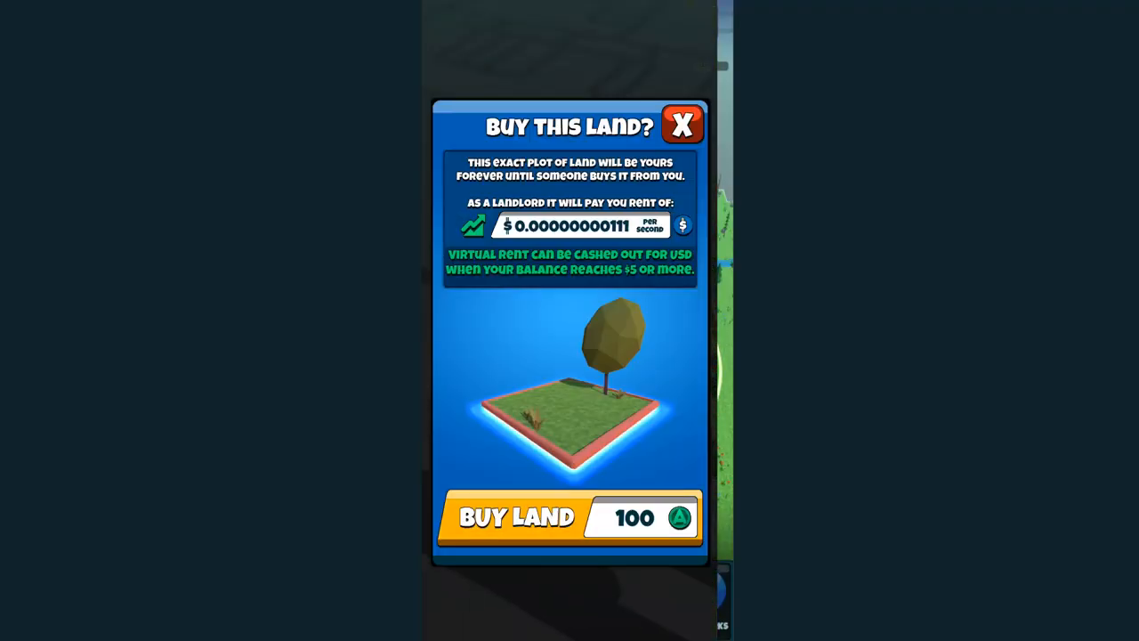
click(514, 516)
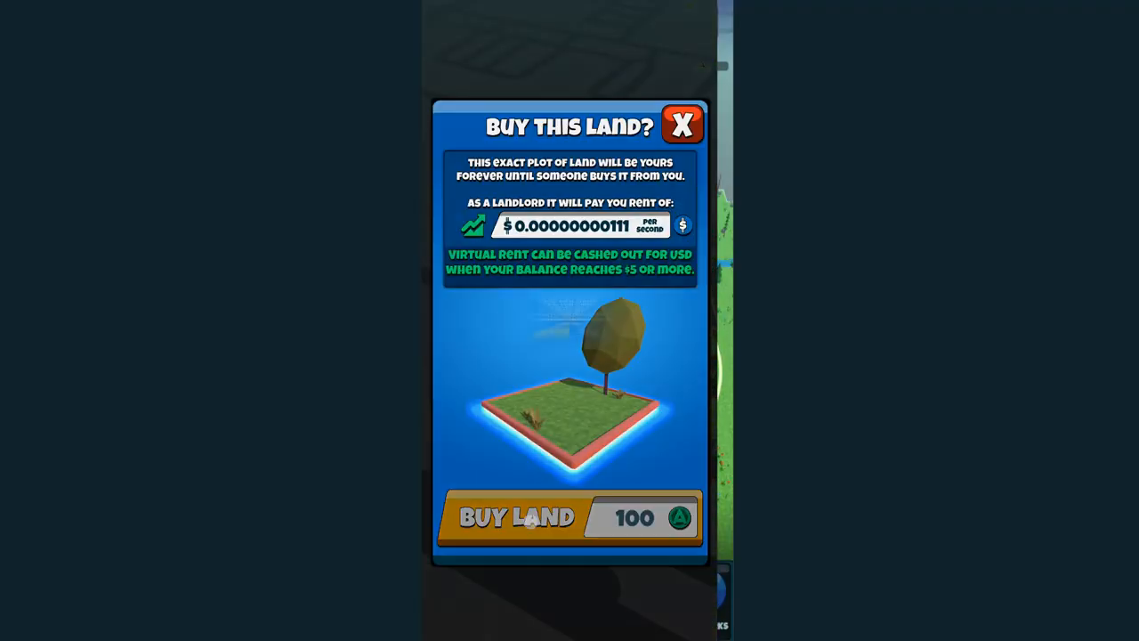
click(683, 125)
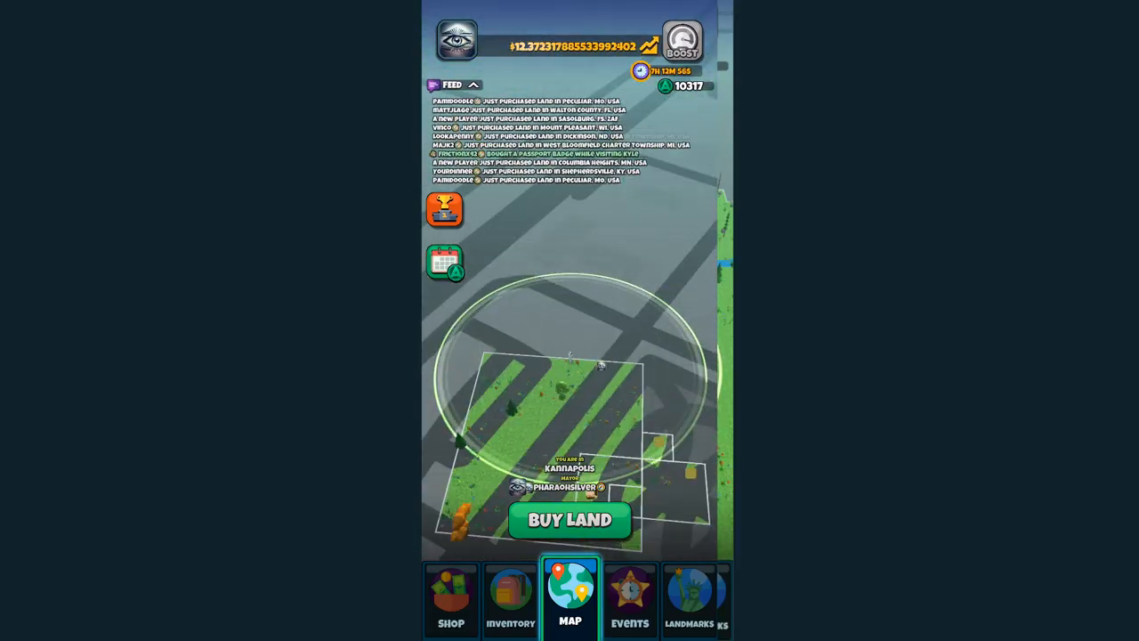
- Buy two more adjacent plots, growing the green block around Kannapolis
click(570, 520)
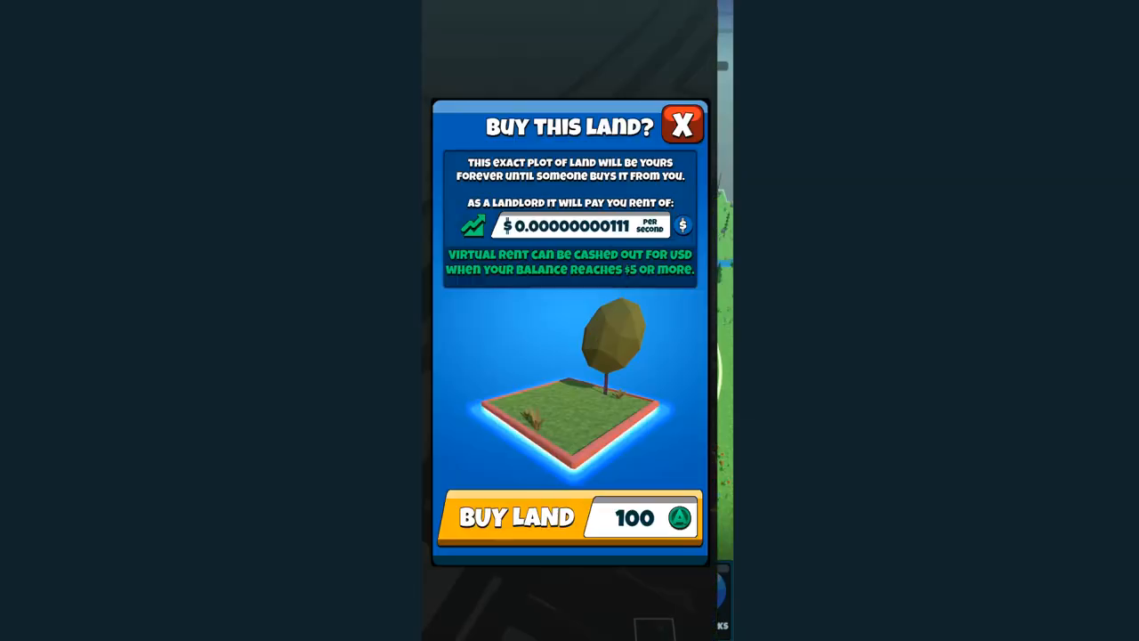
click(516, 516)
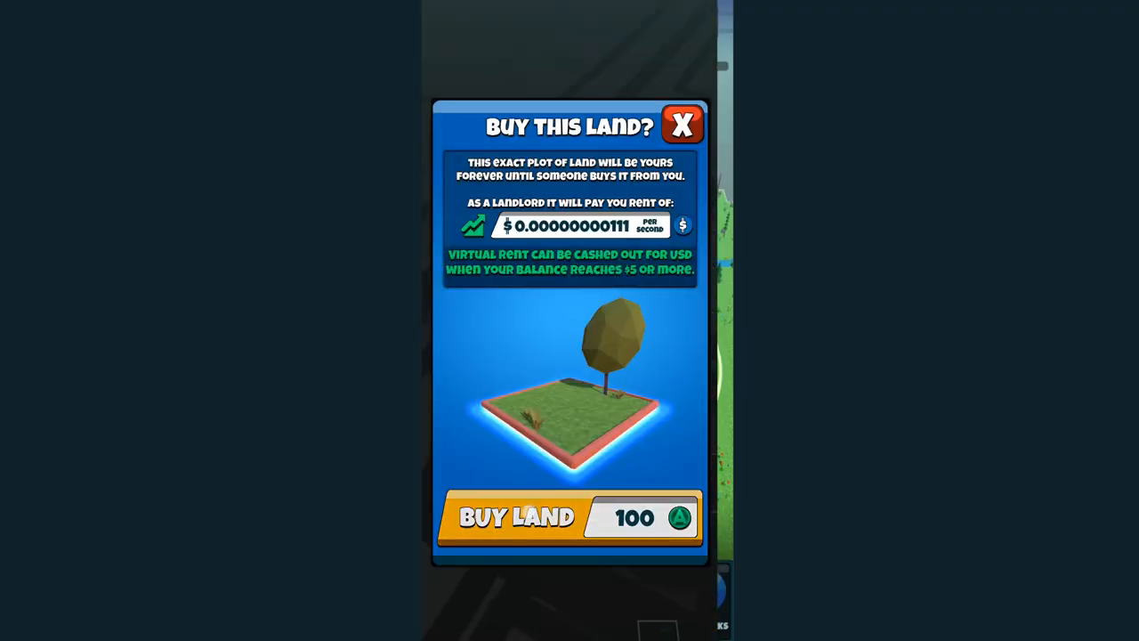
click(515, 516)
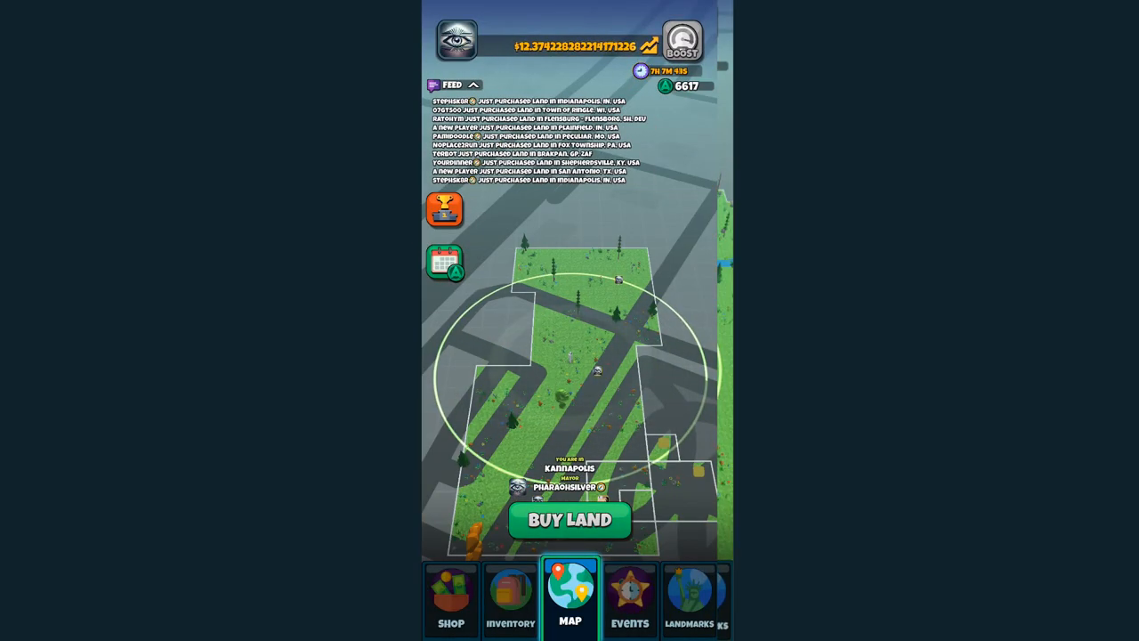
- Buy a common plot and a rare plot, continuing past each reveal
click(570, 519)
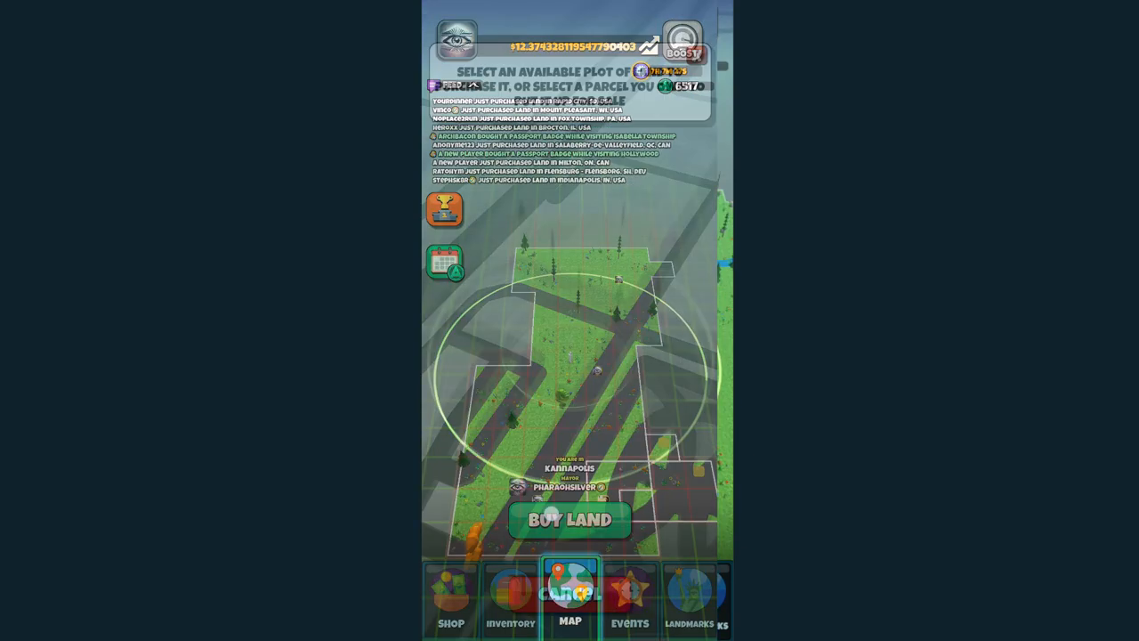
click(570, 520)
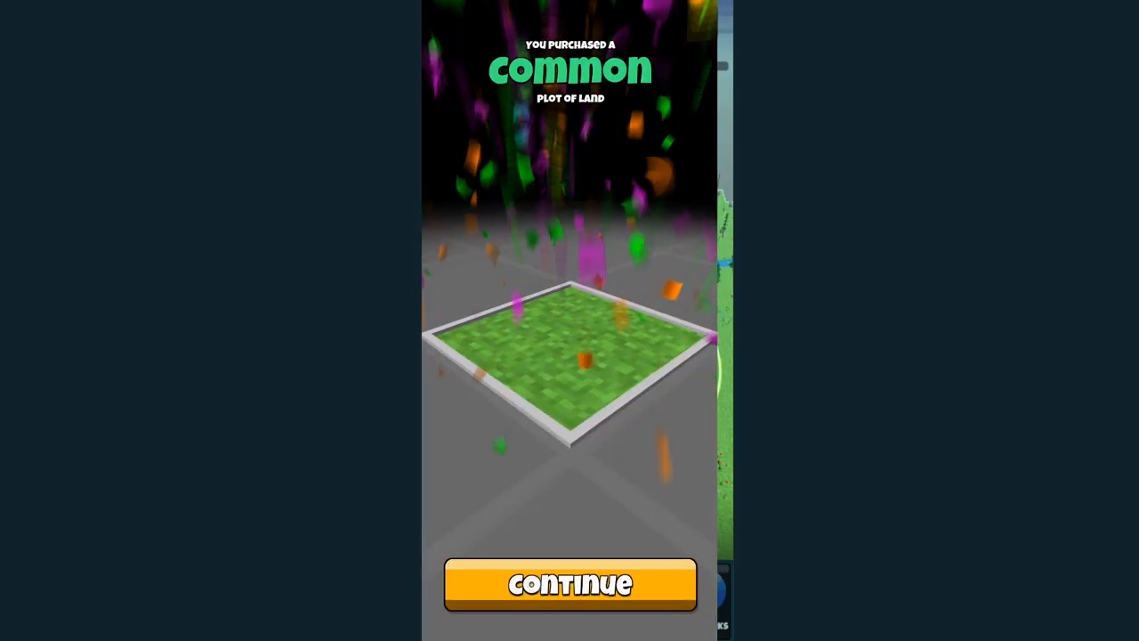
click(569, 584)
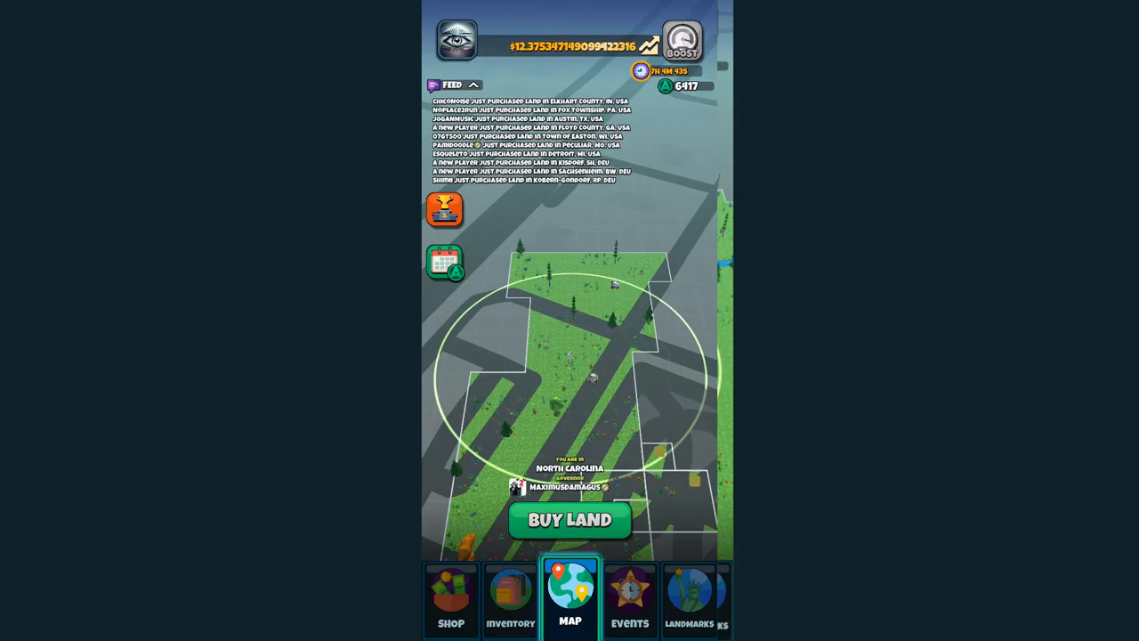
click(569, 520)
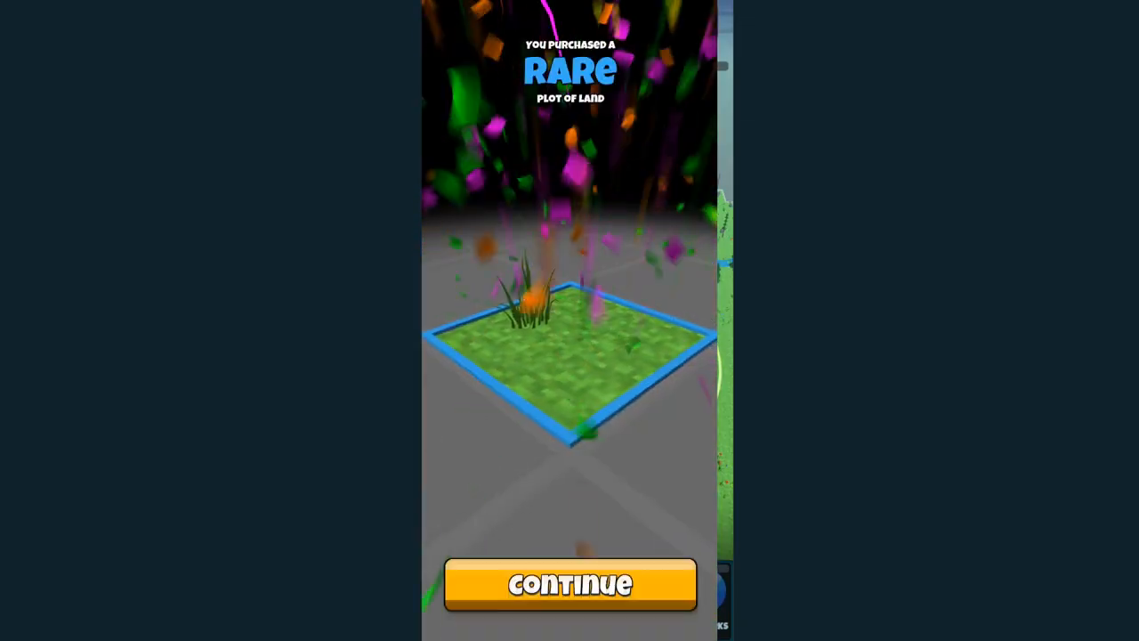
click(569, 583)
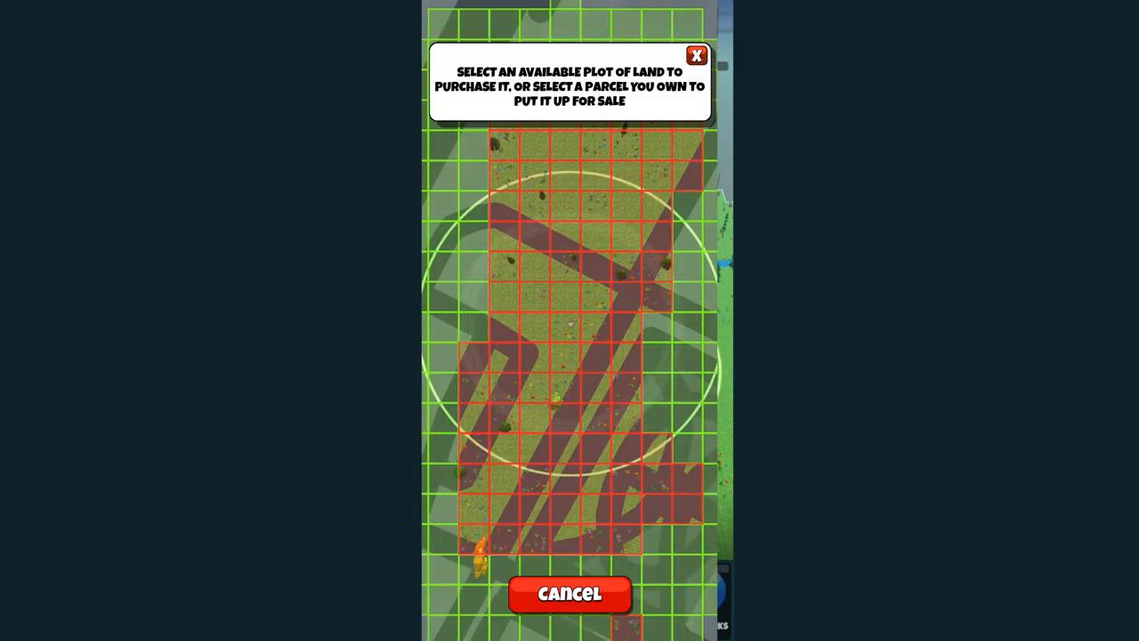
- Buy another common plot for 100 and continue past its reveal
click(570, 355)
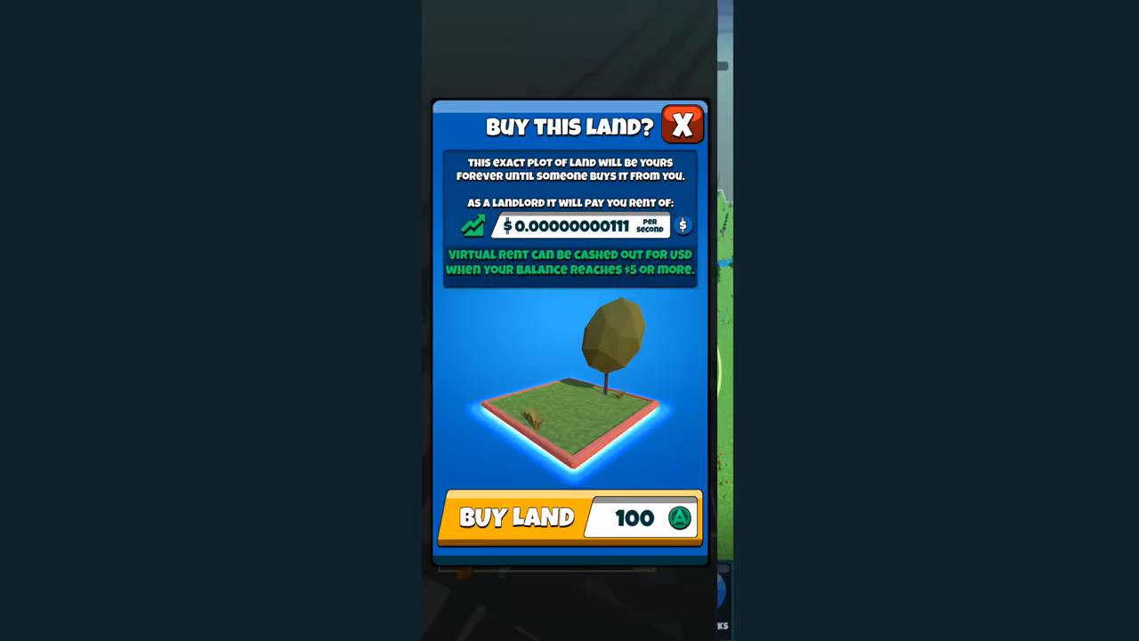
click(516, 516)
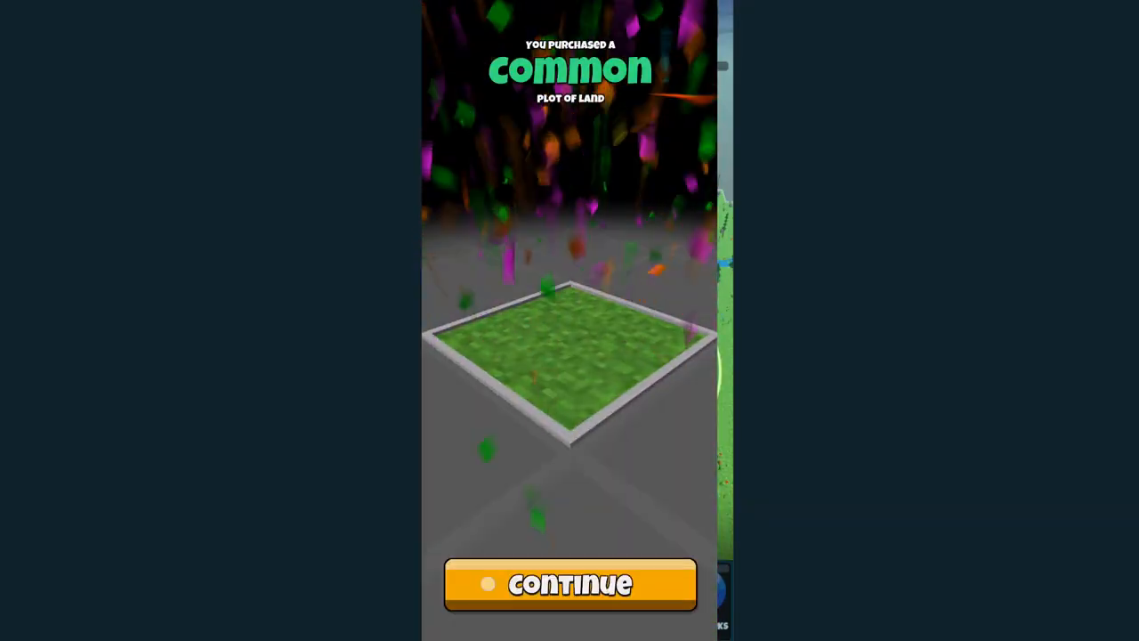
click(569, 583)
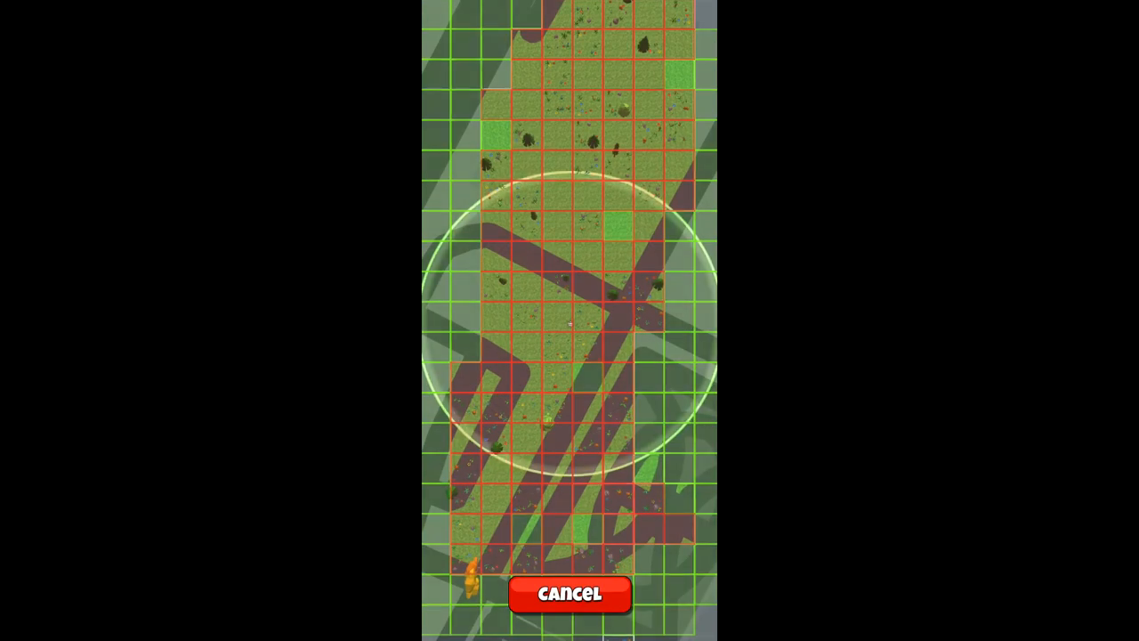
- Buy a common plot and a rare plot for 100 each, continuing past both reveals
click(569, 594)
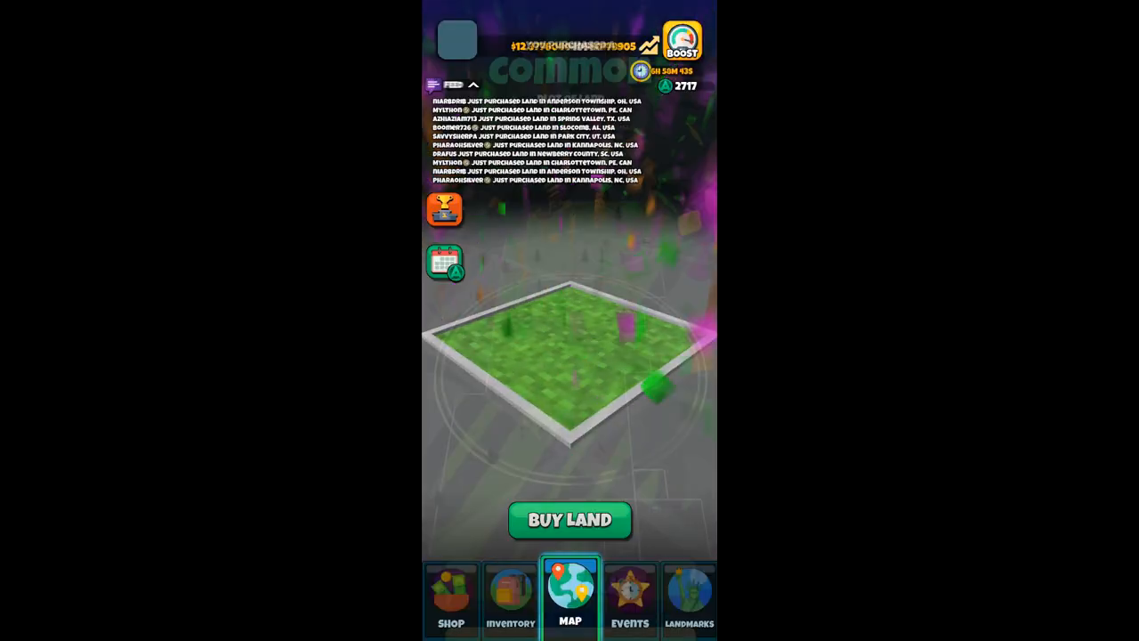
click(569, 519)
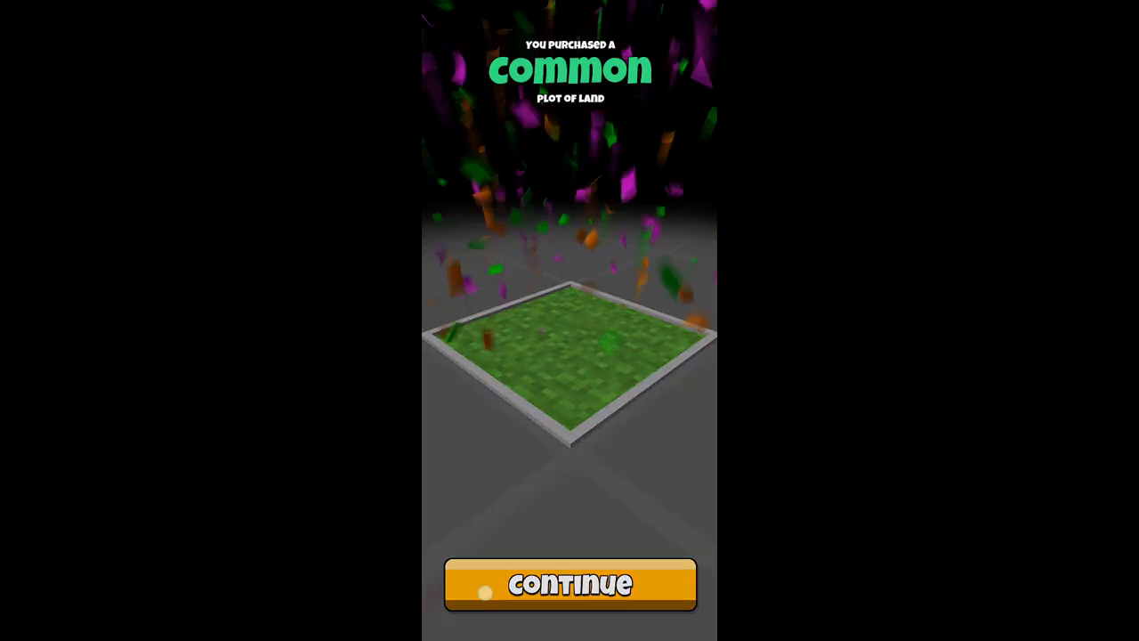
click(569, 583)
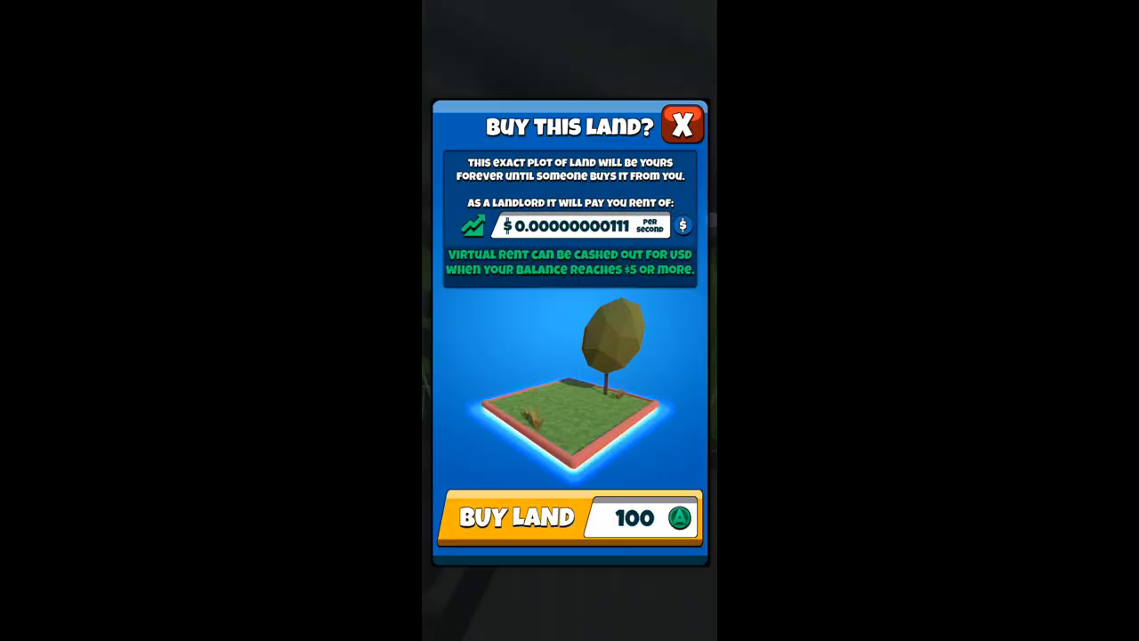
click(682, 124)
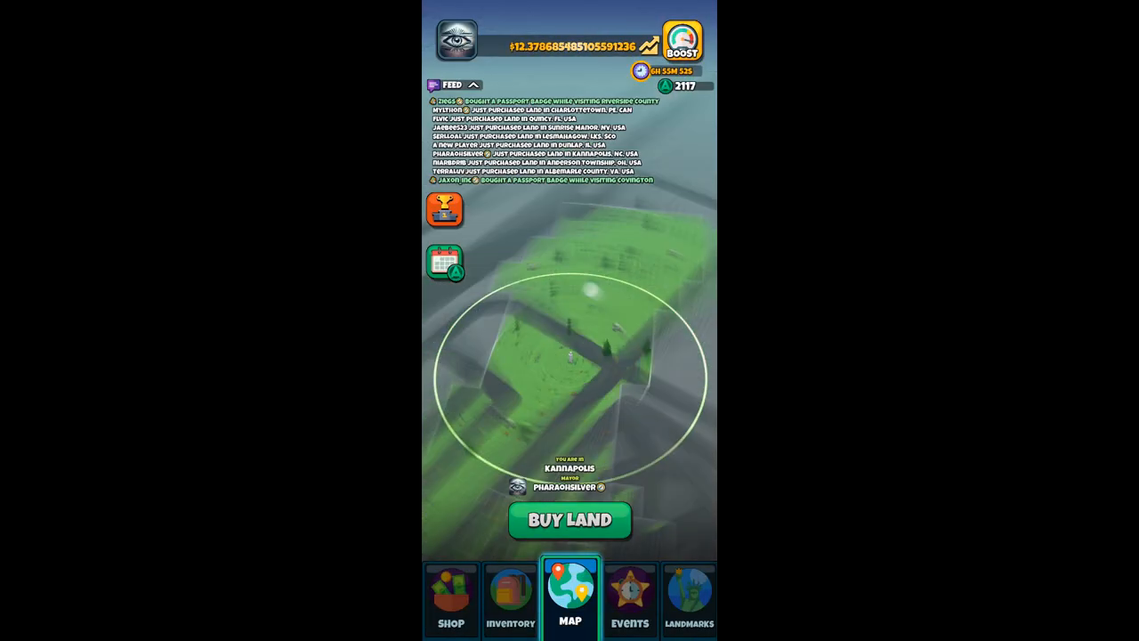
click(569, 520)
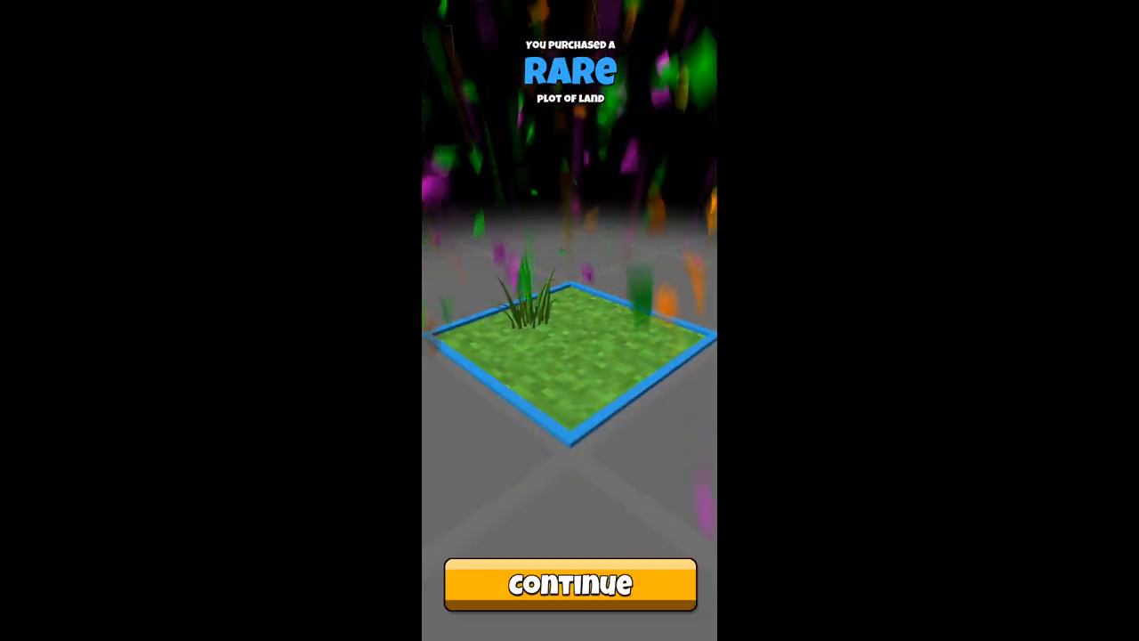
click(570, 583)
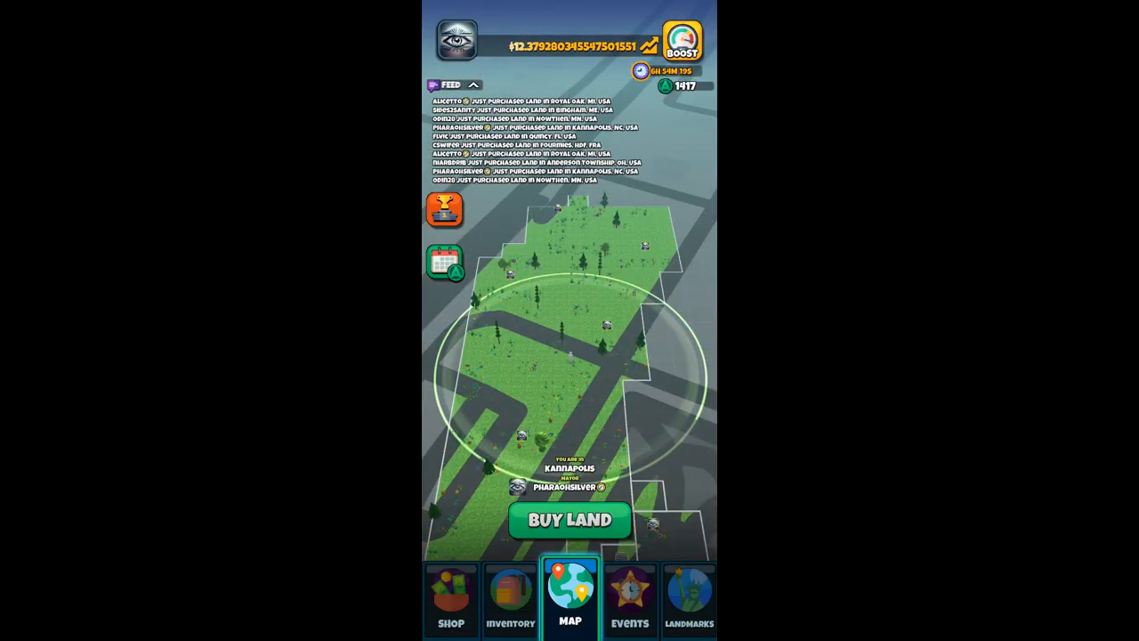
- Buy more plots extending the green block north above Kannapolis, leaving 2017 Atlas Bucks
click(569, 520)
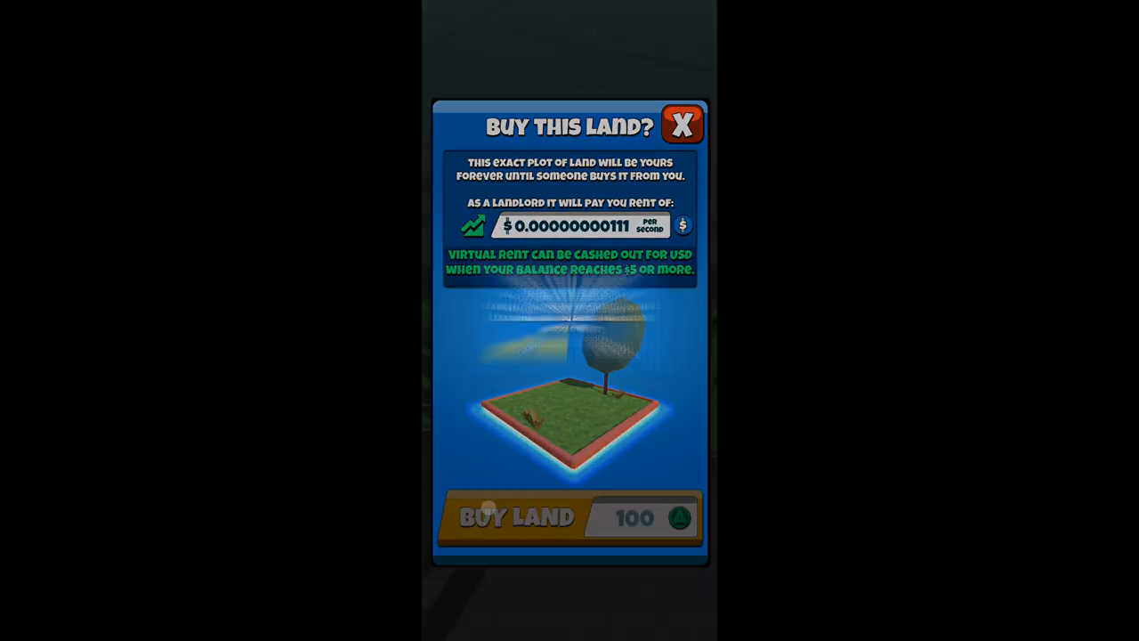
click(683, 125)
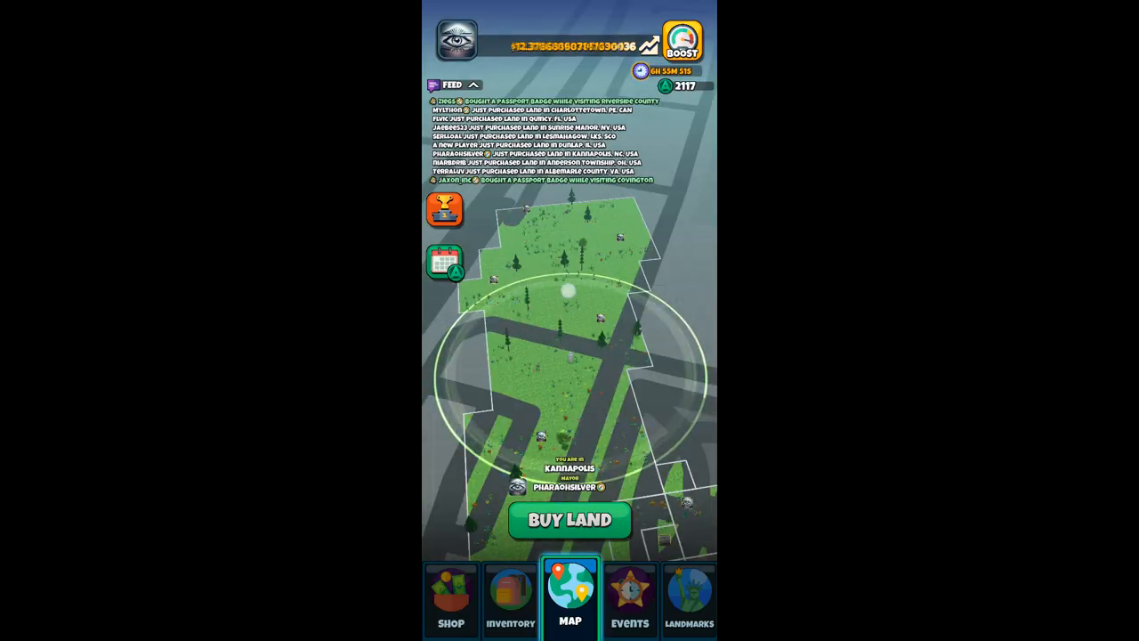
click(569, 520)
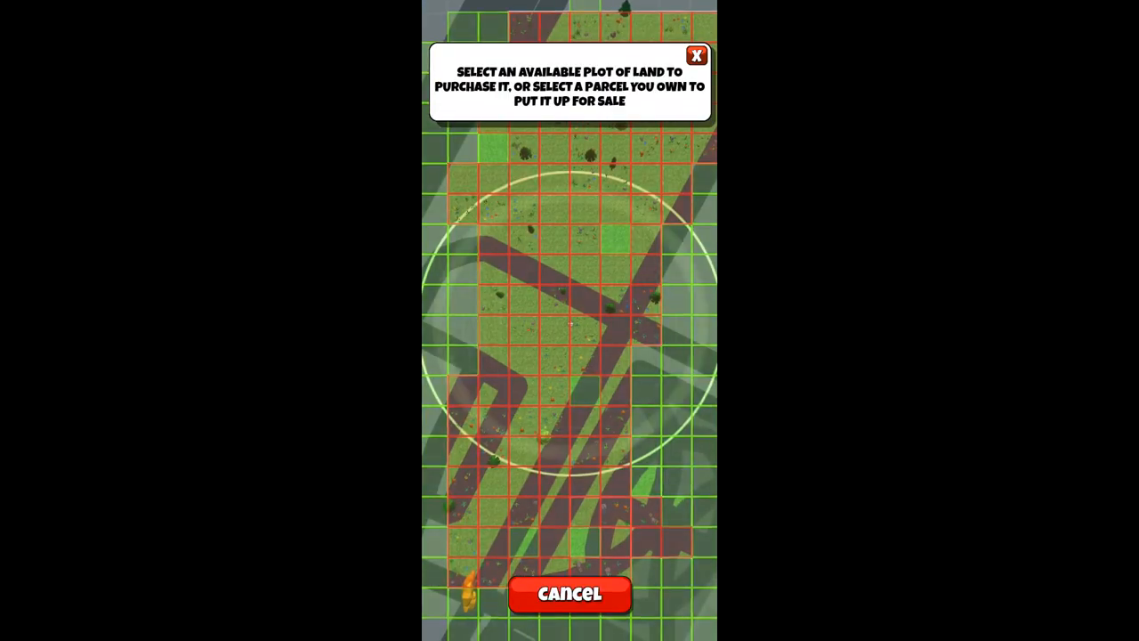
click(698, 55)
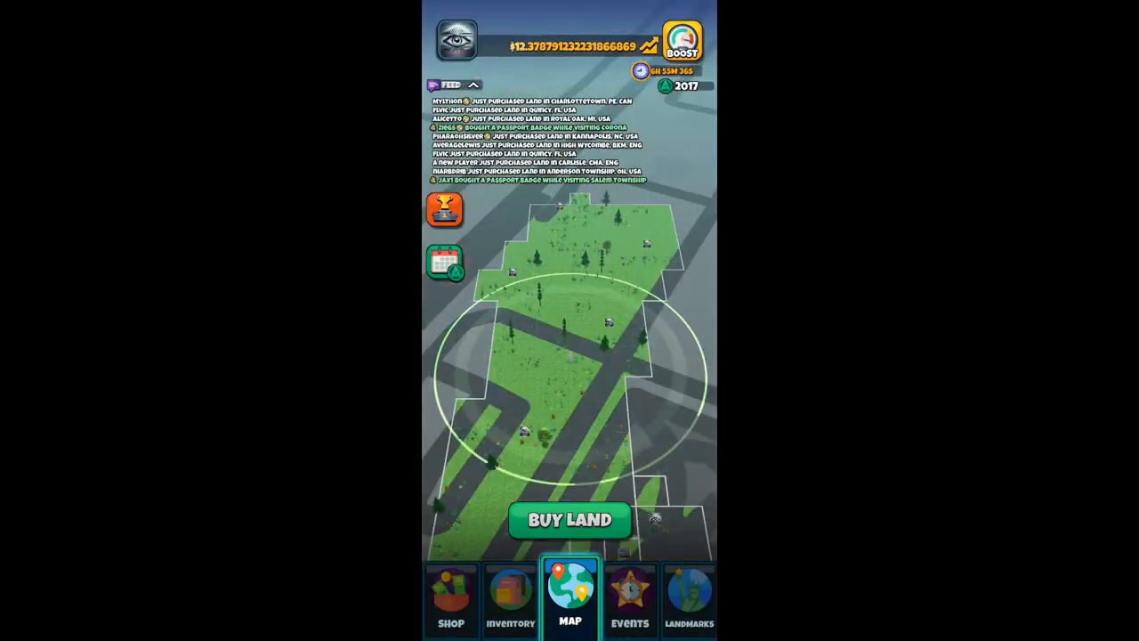